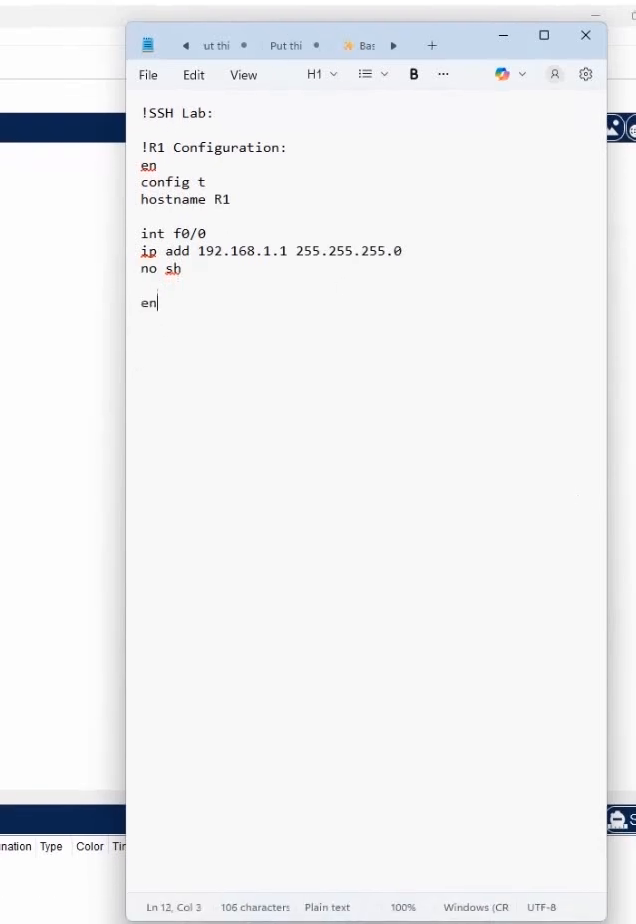
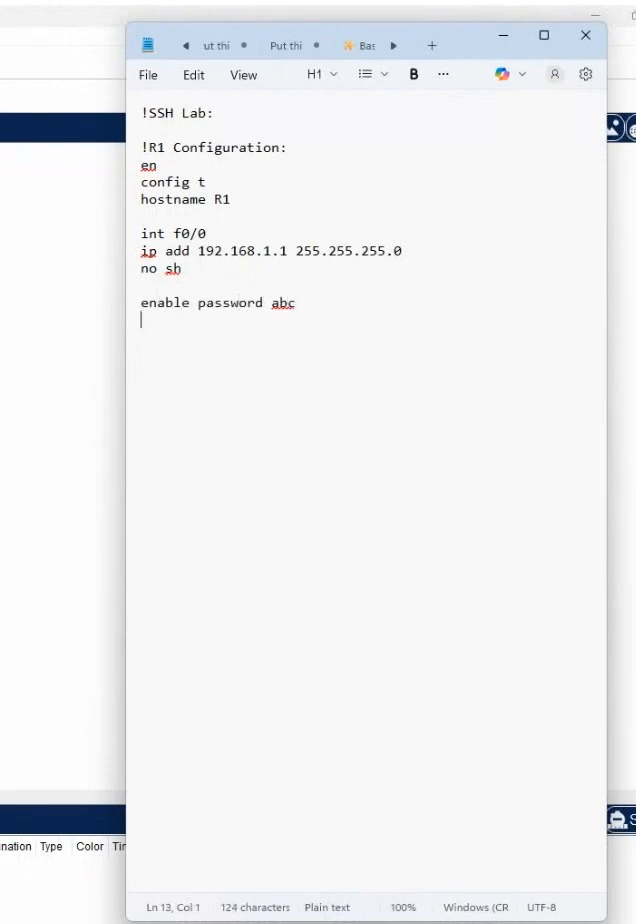
text(username)
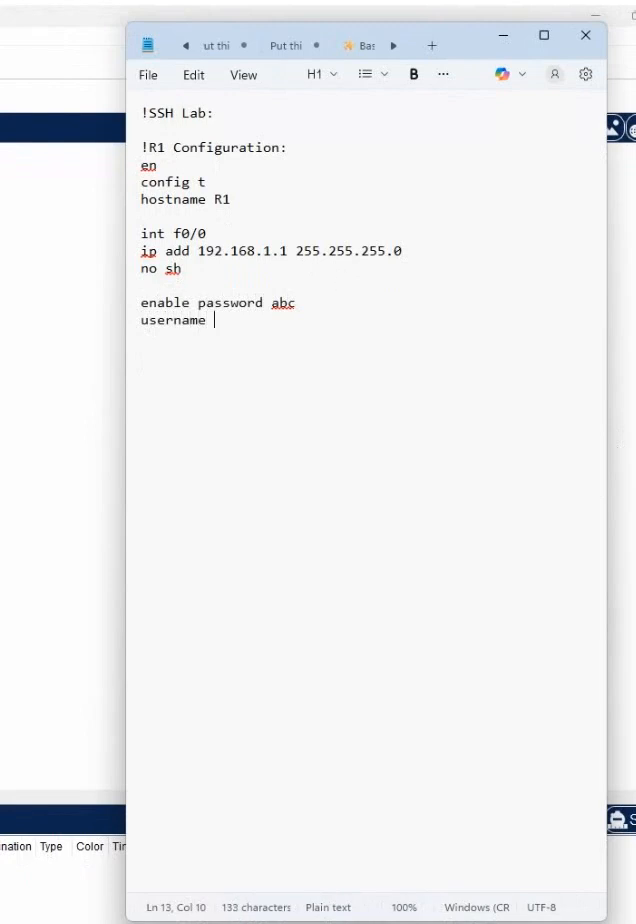
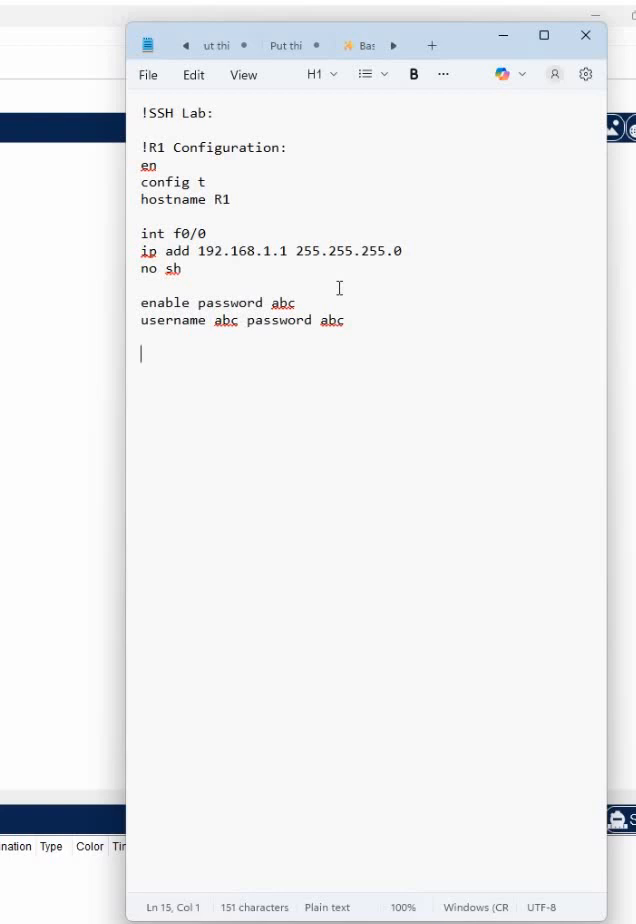
text(i)
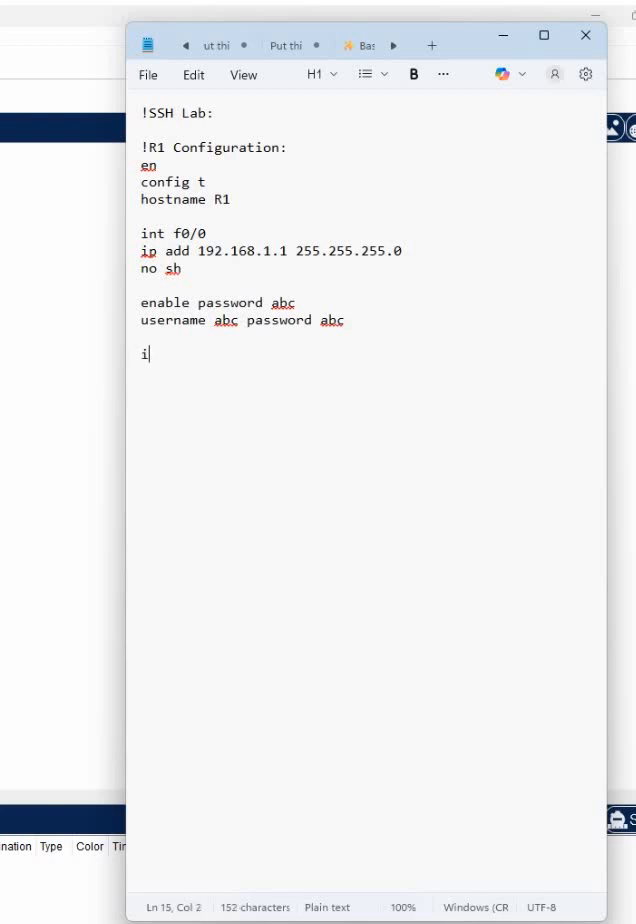
text(p domain-name)
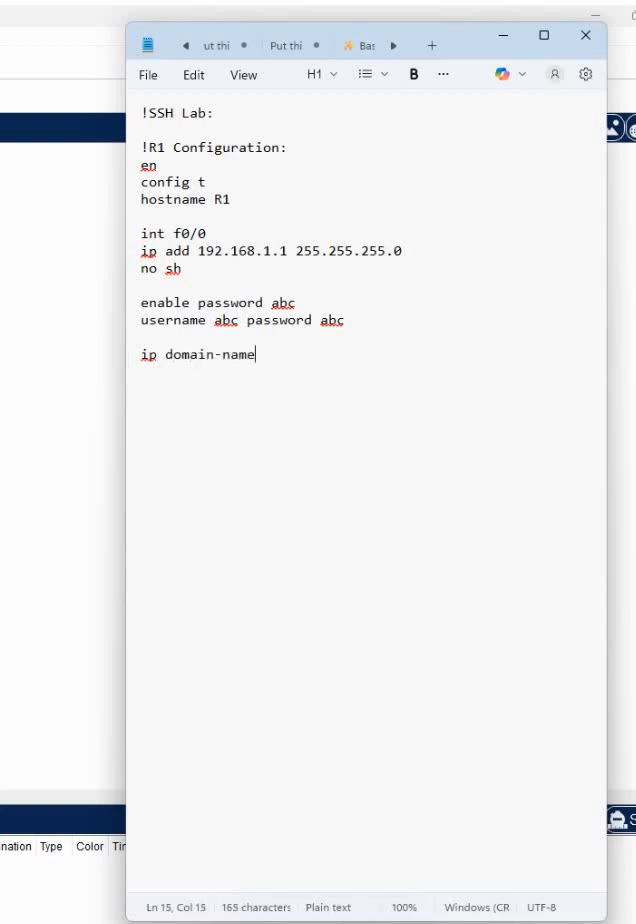
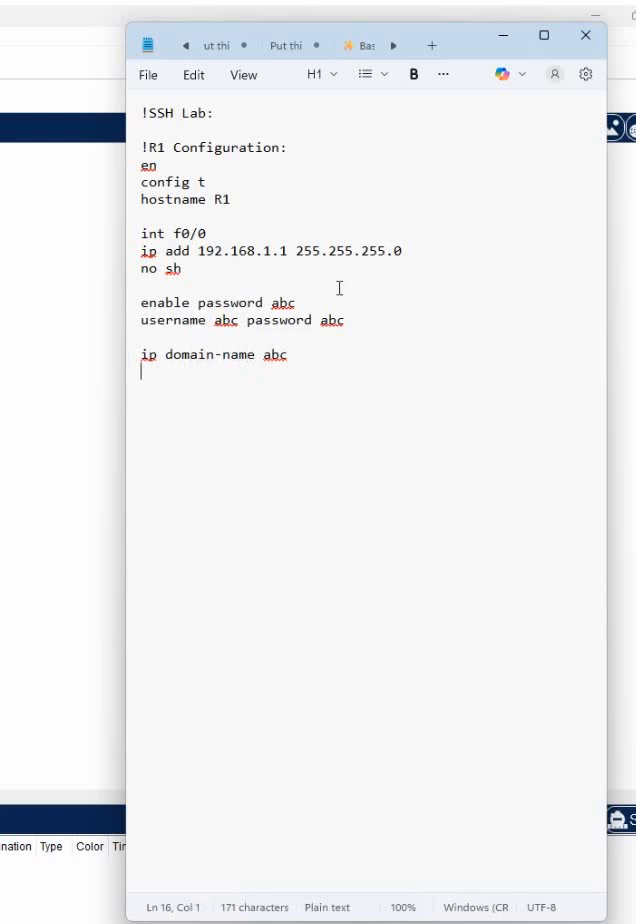
text(cr)
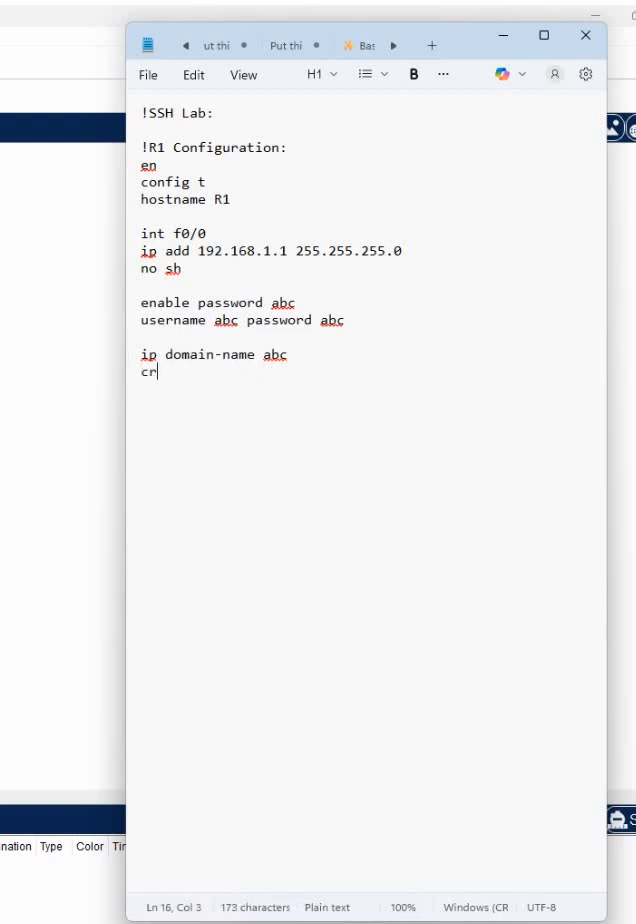
text(y)
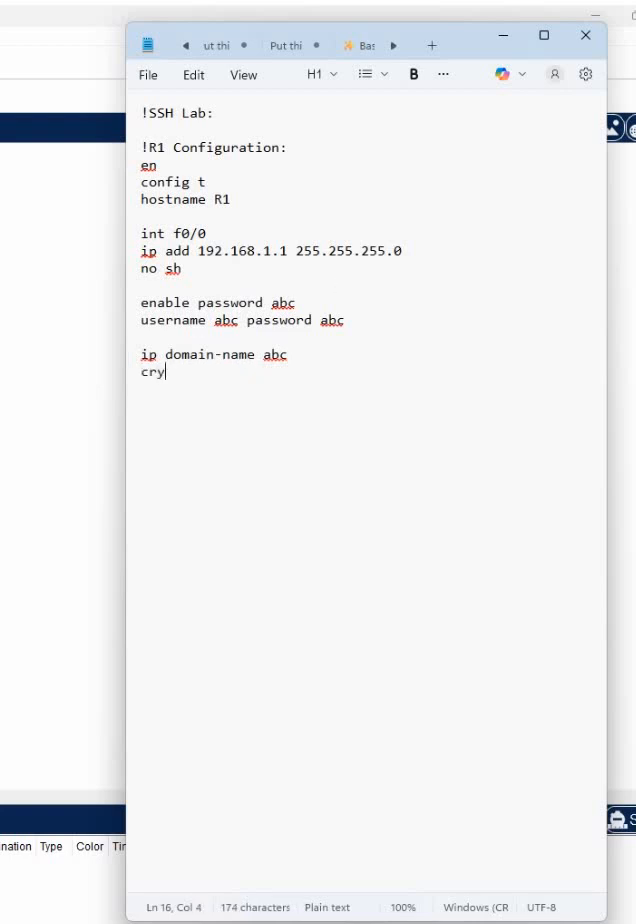
text(pto)
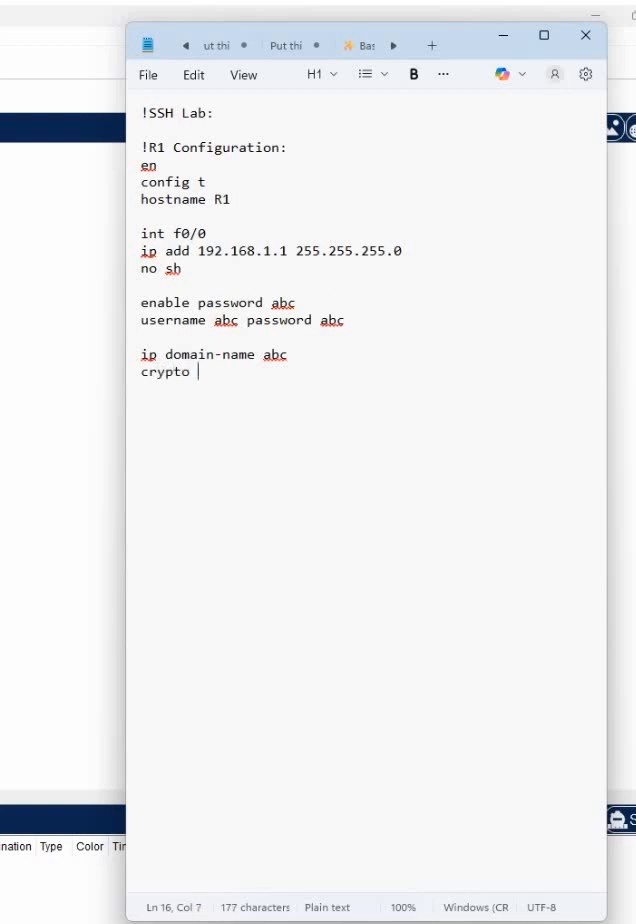
text(key gene)
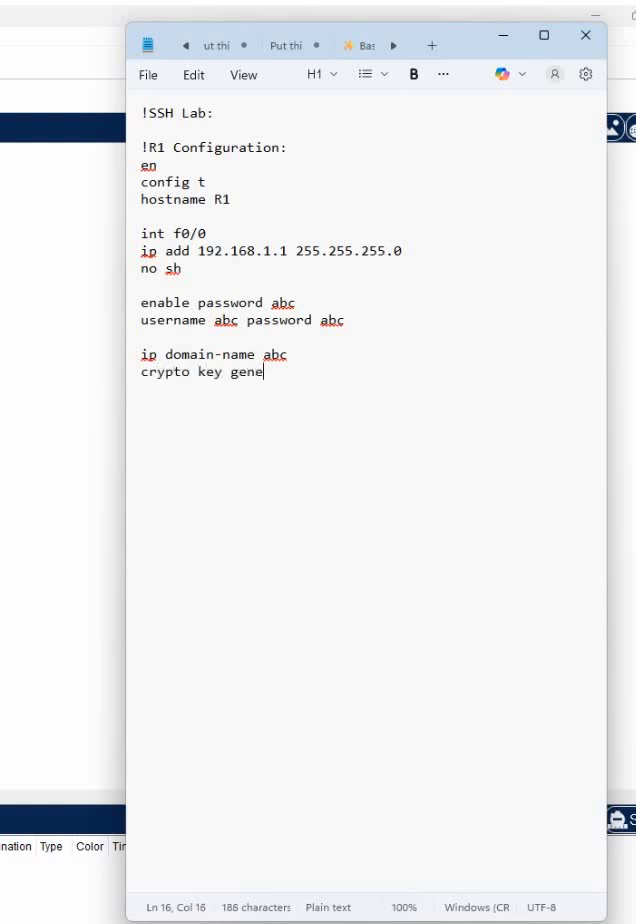
text(rate)
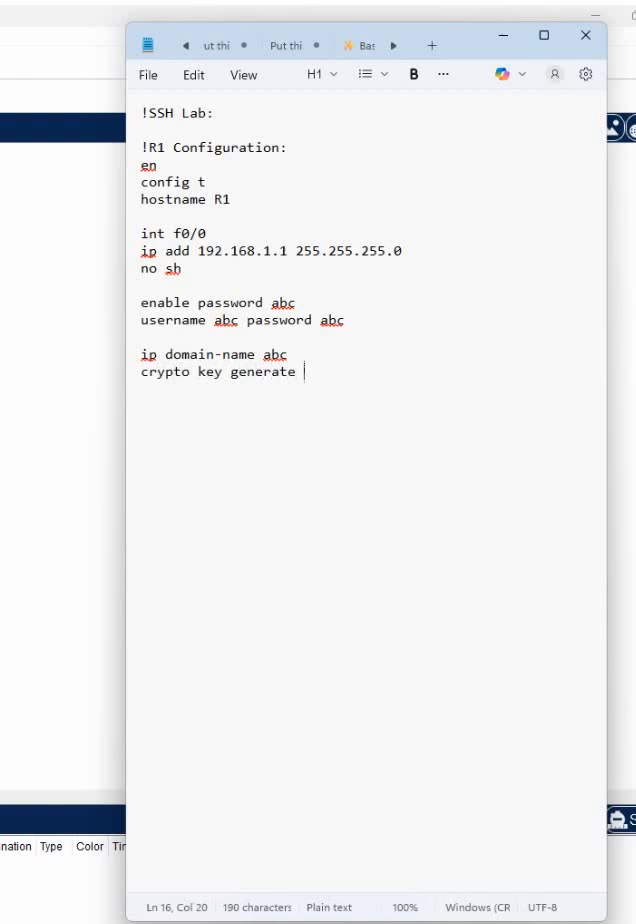
text(rsa)
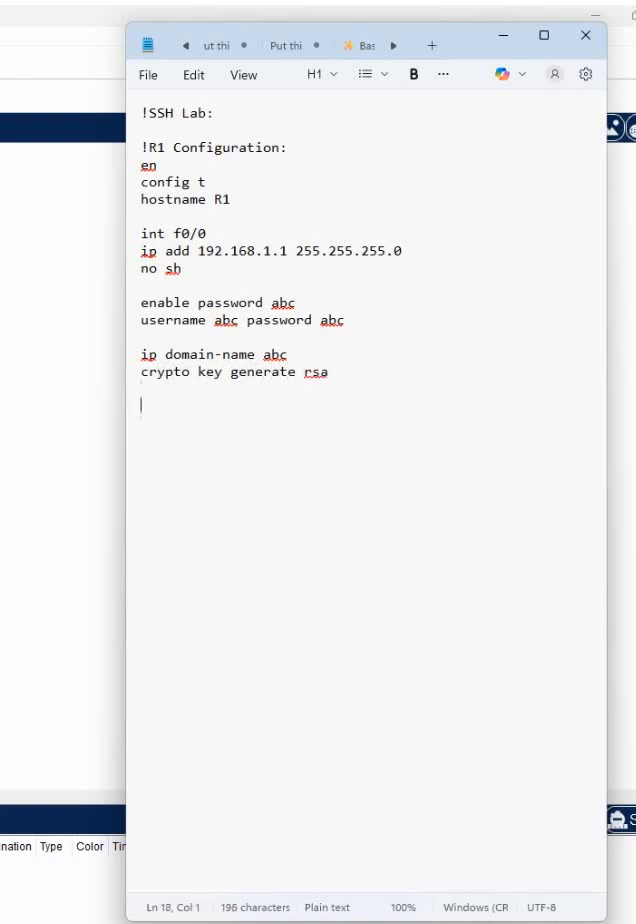